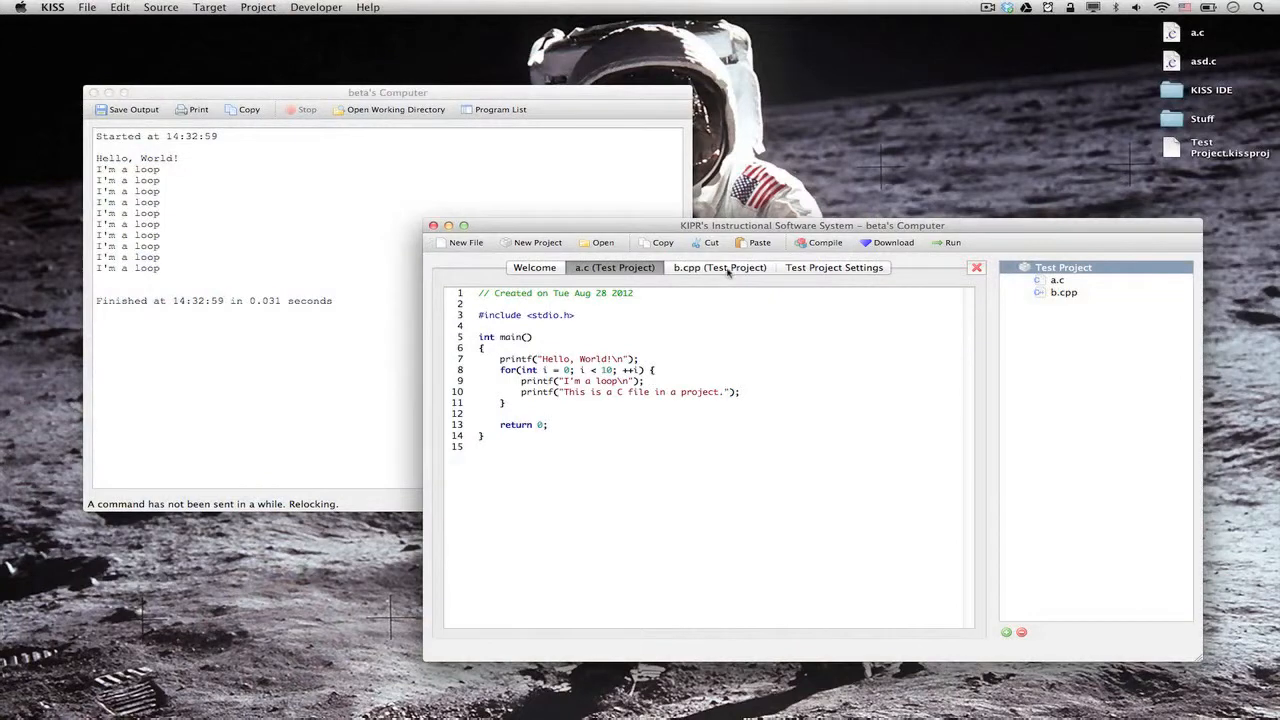
- Switch the editor to the b.cpp (Test Project) file to view the C++ code
click(718, 268)
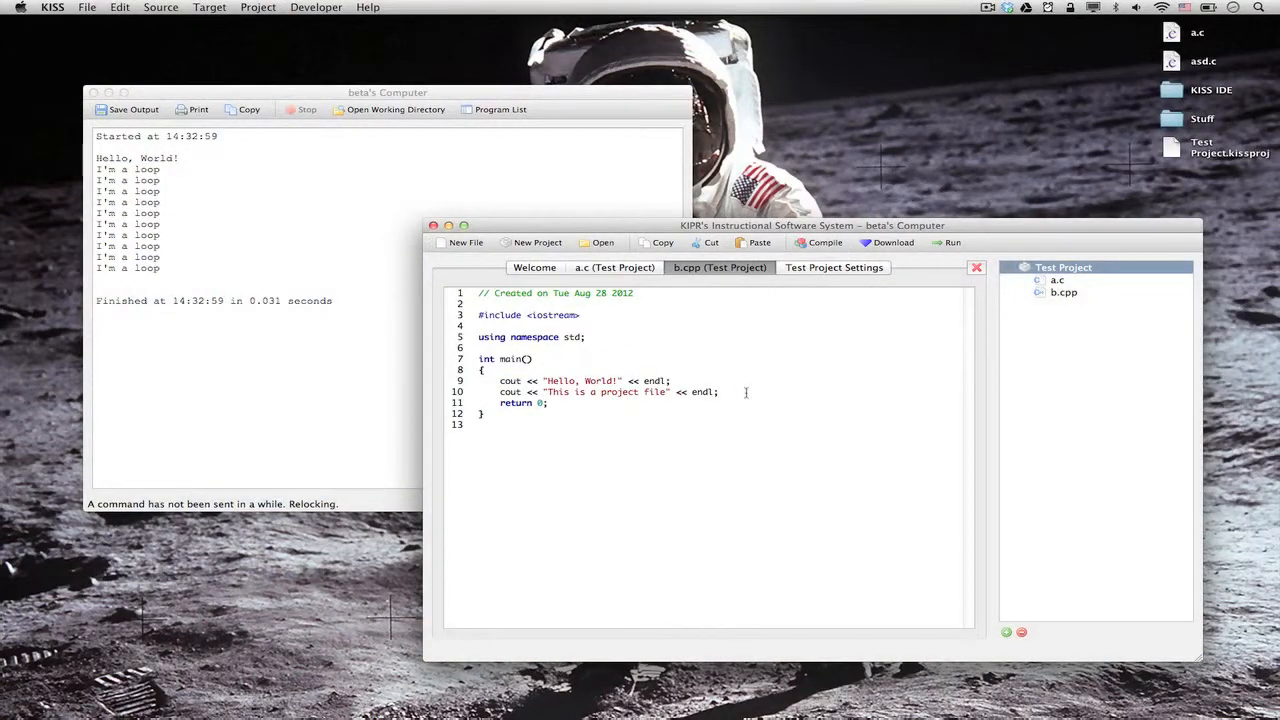